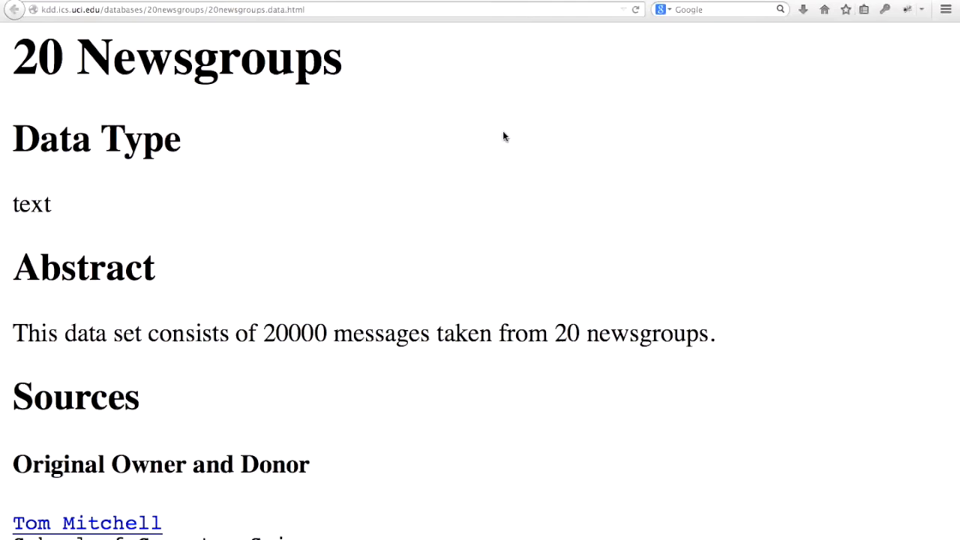
Step: Lower lambda to 0.4 for topic 18, then size topic circles by the term 'graphics'
scroll(down, 3)
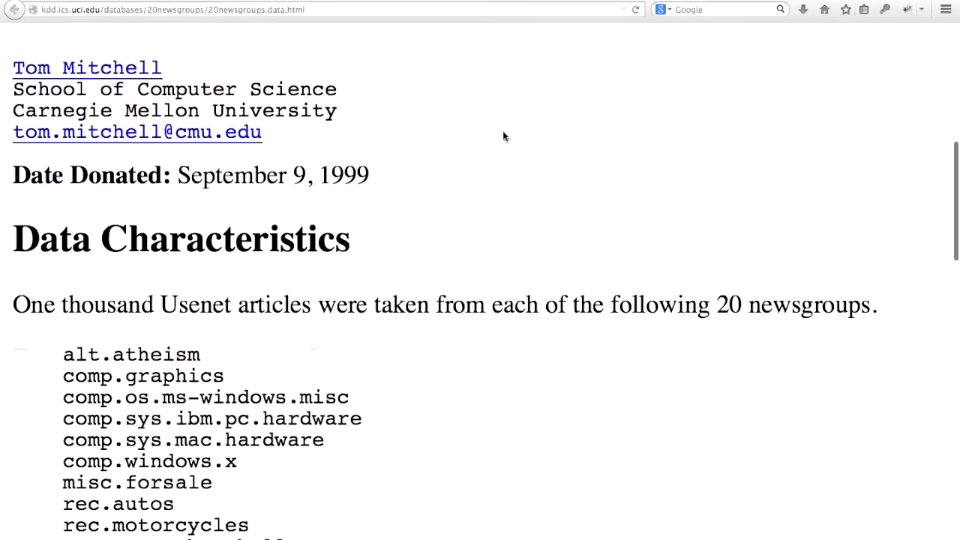
scroll(down, 3)
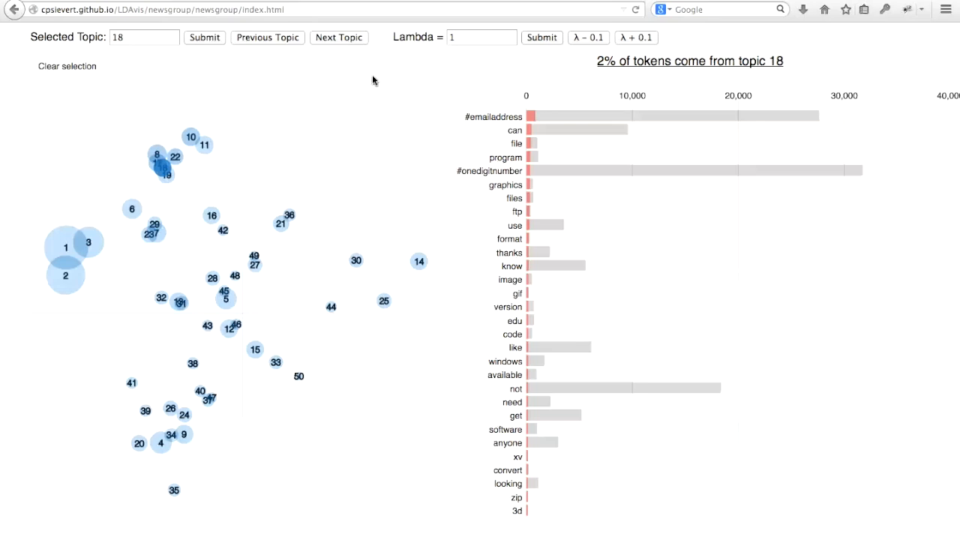
mouse_move(535, 57)
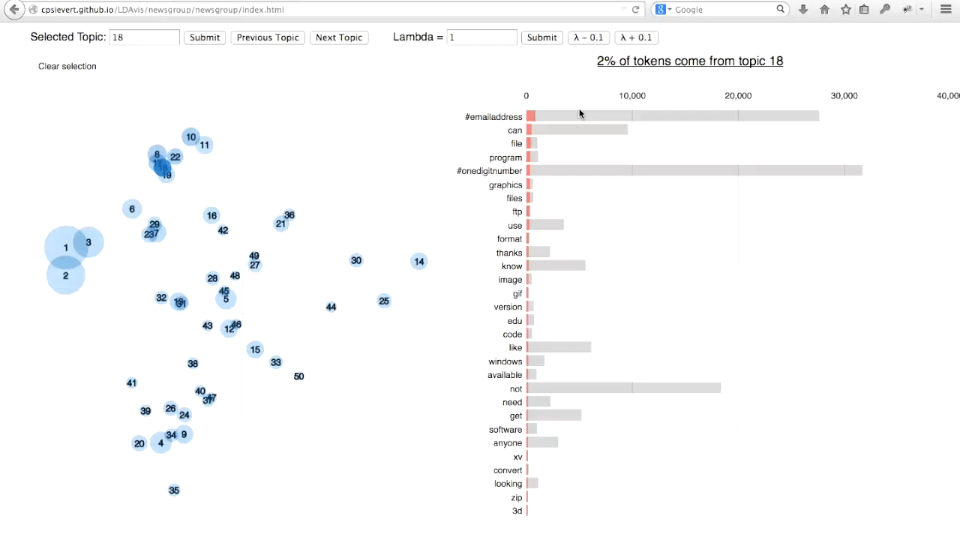
mouse_move(593, 112)
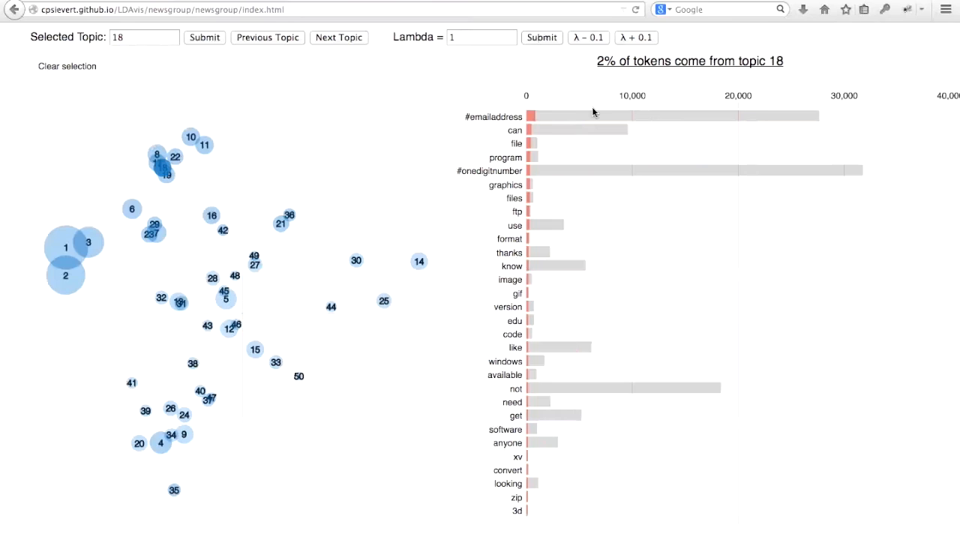
mouse_move(206, 167)
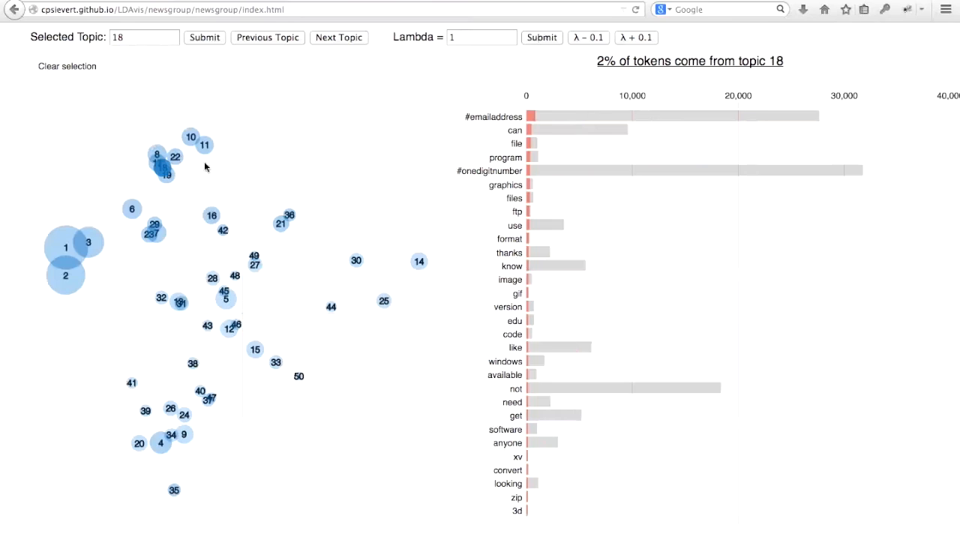
click(175, 157)
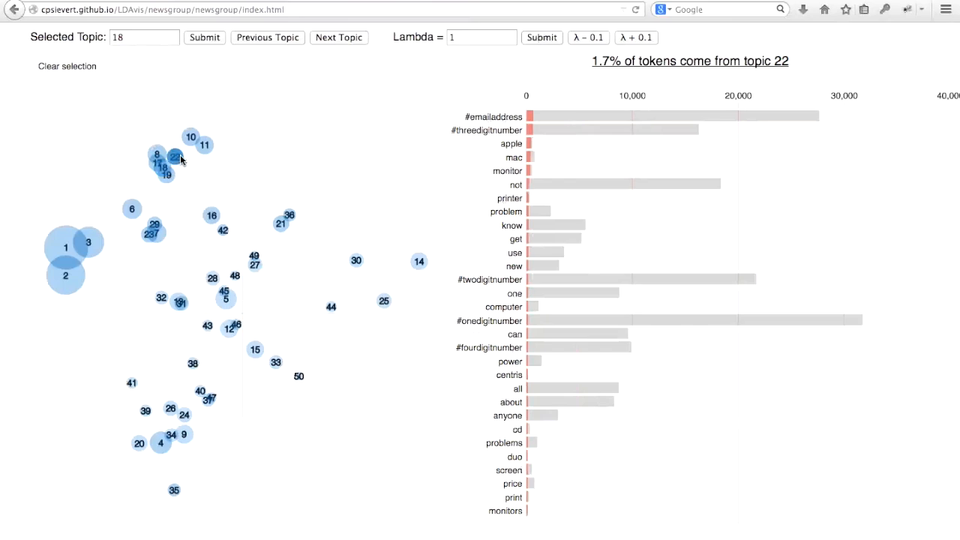
mouse_move(158, 158)
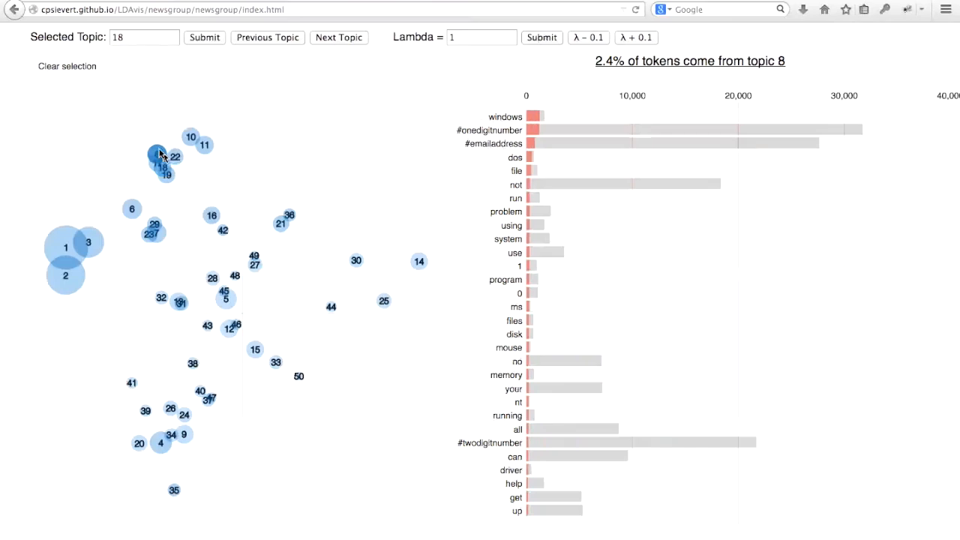
click(166, 172)
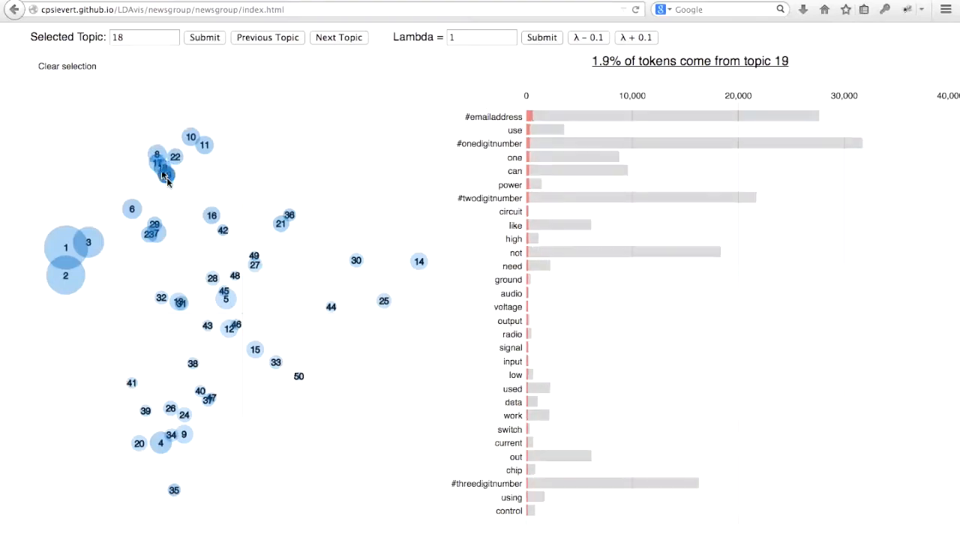
click(132, 208)
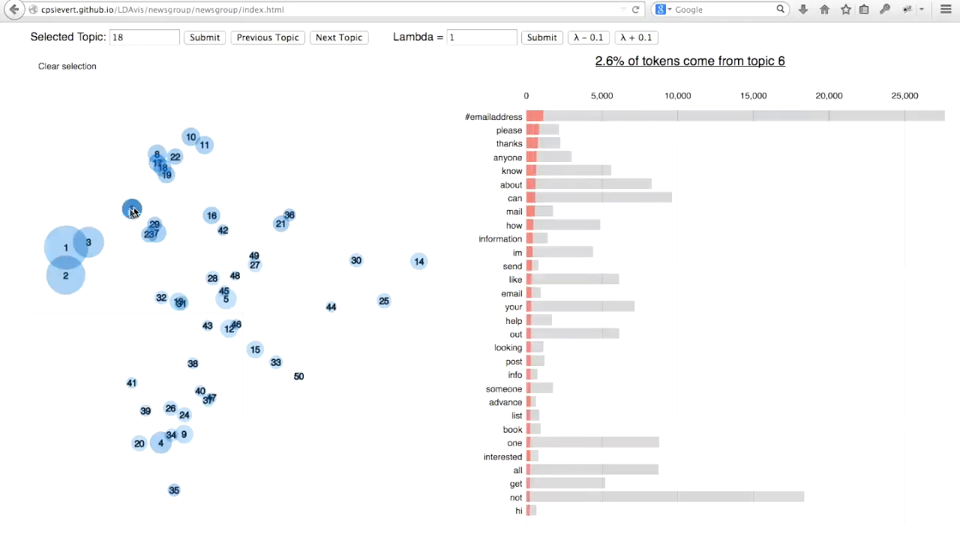
click(154, 225)
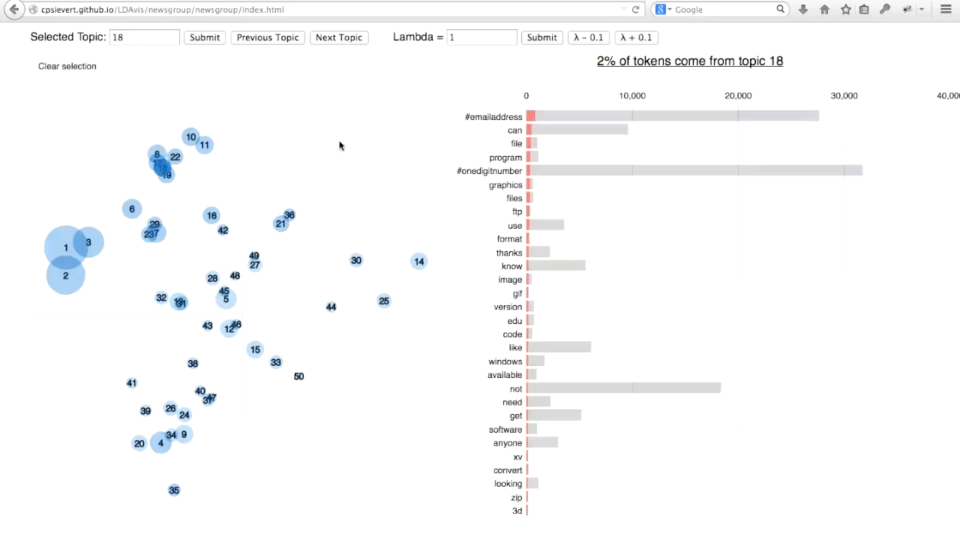
mouse_move(576, 74)
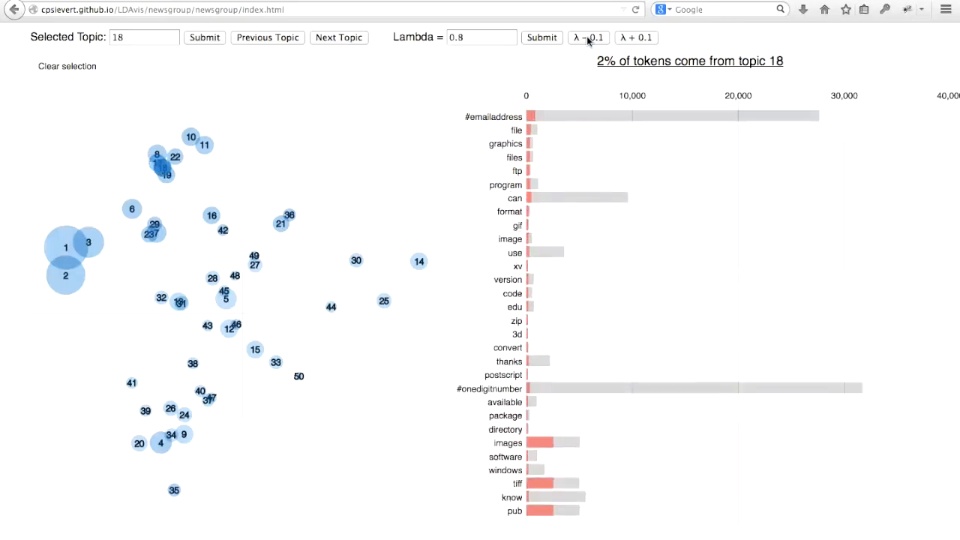
click(588, 37)
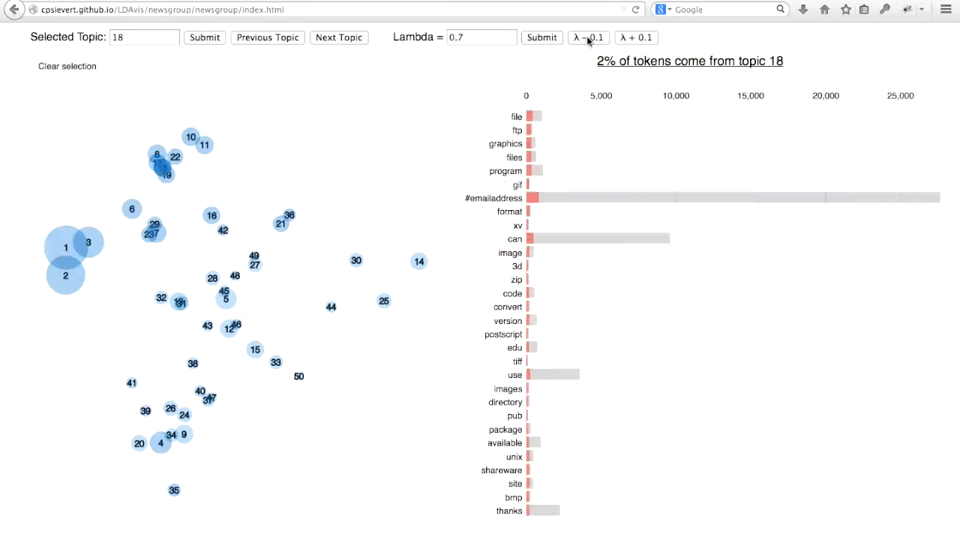
click(588, 37)
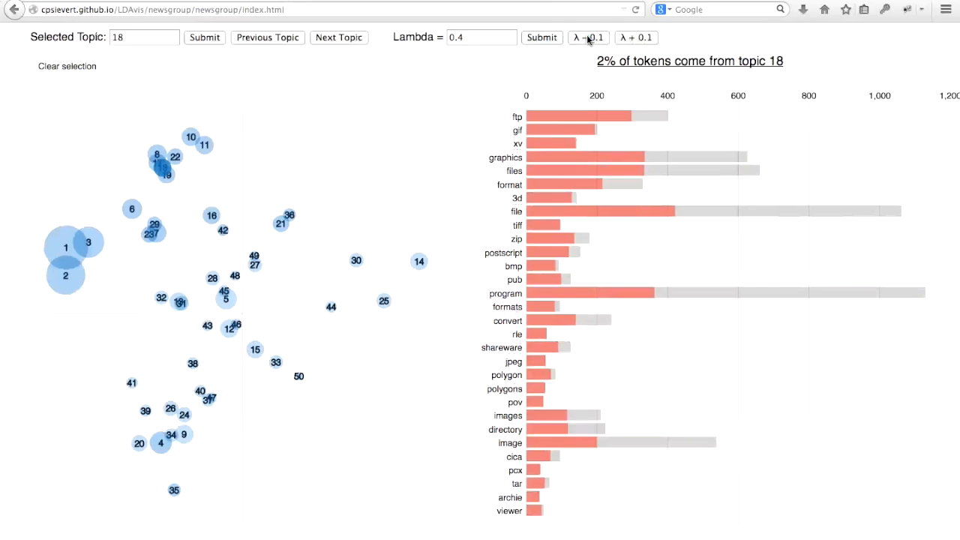
mouse_move(541, 136)
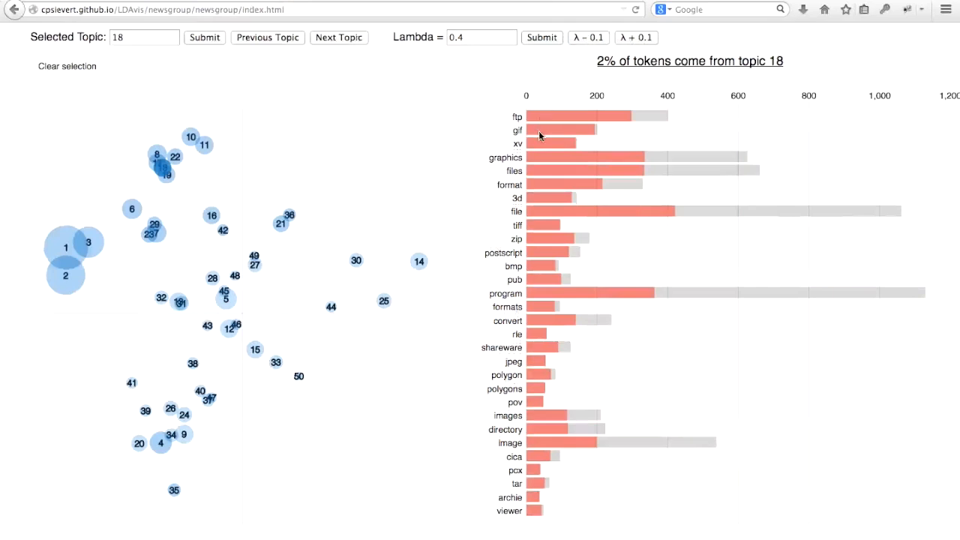
mouse_move(543, 162)
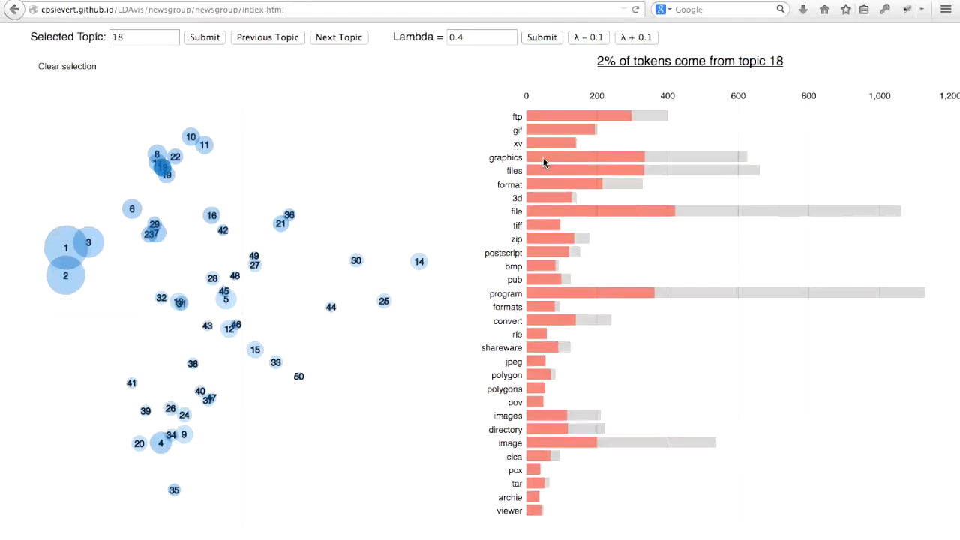
mouse_move(543, 188)
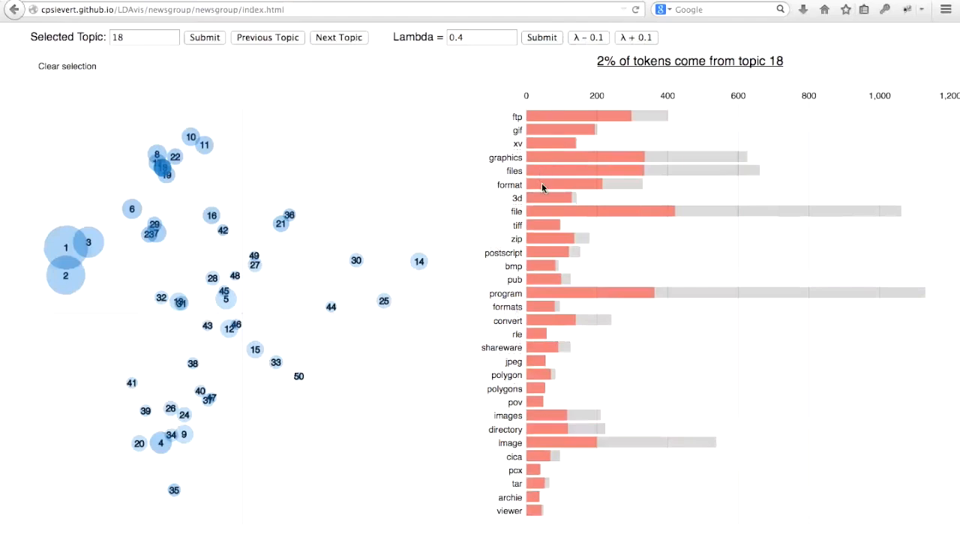
mouse_move(545, 228)
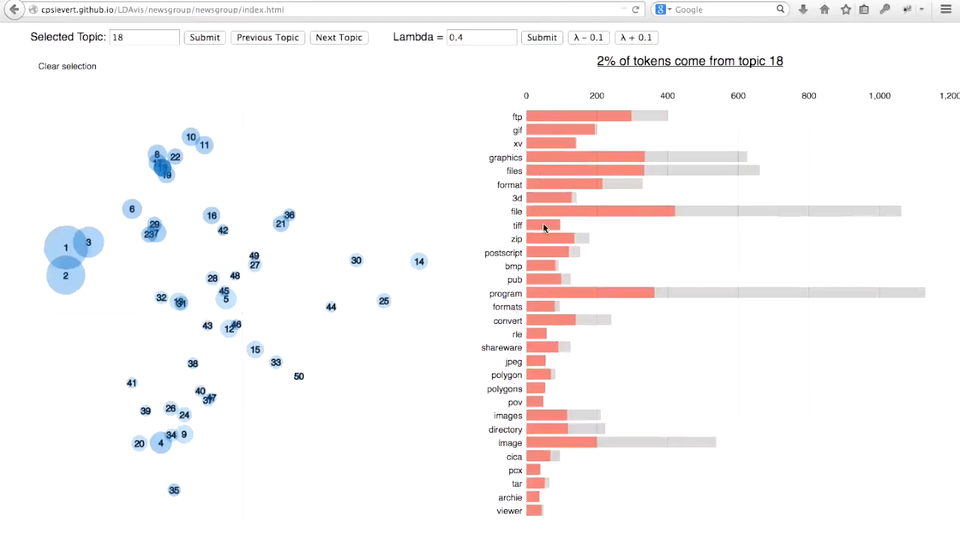
mouse_move(542, 303)
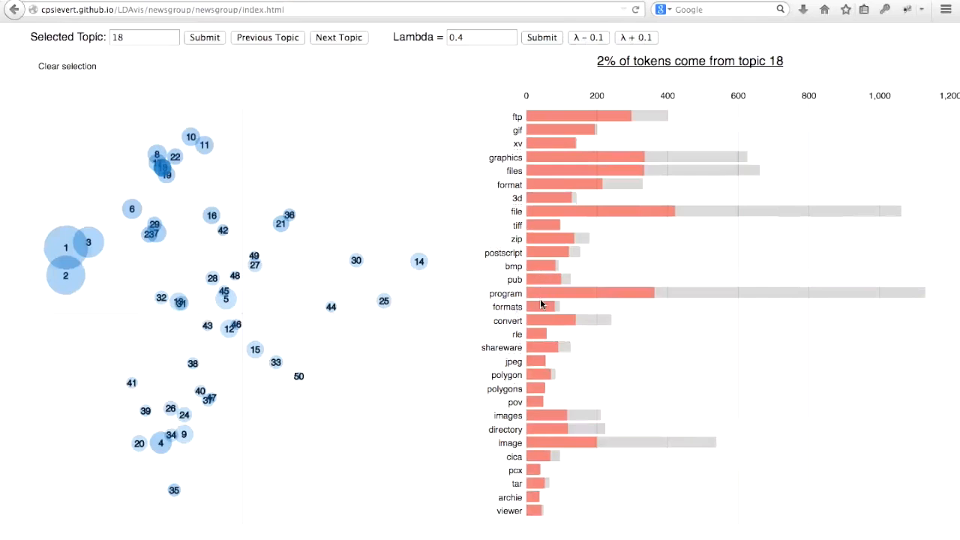
mouse_move(540, 355)
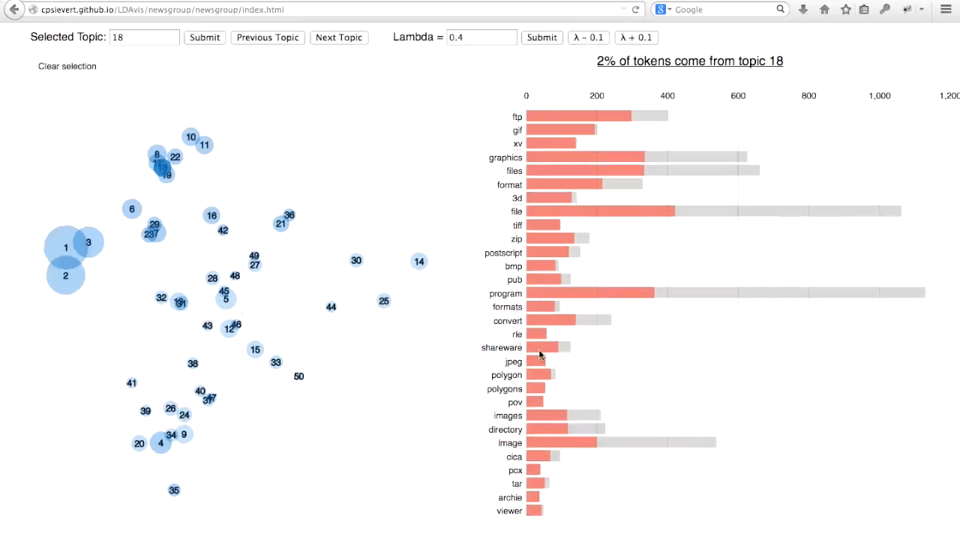
mouse_move(542, 373)
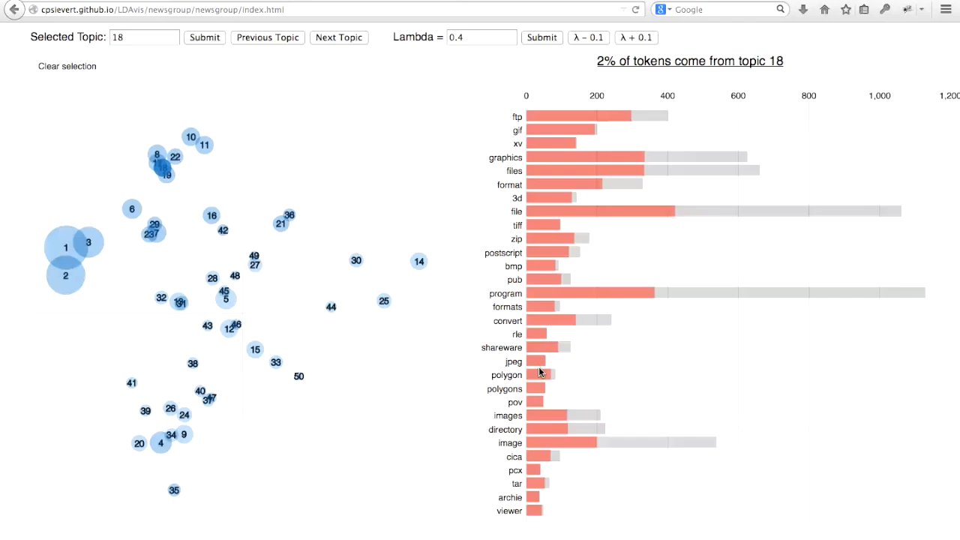
mouse_move(608, 342)
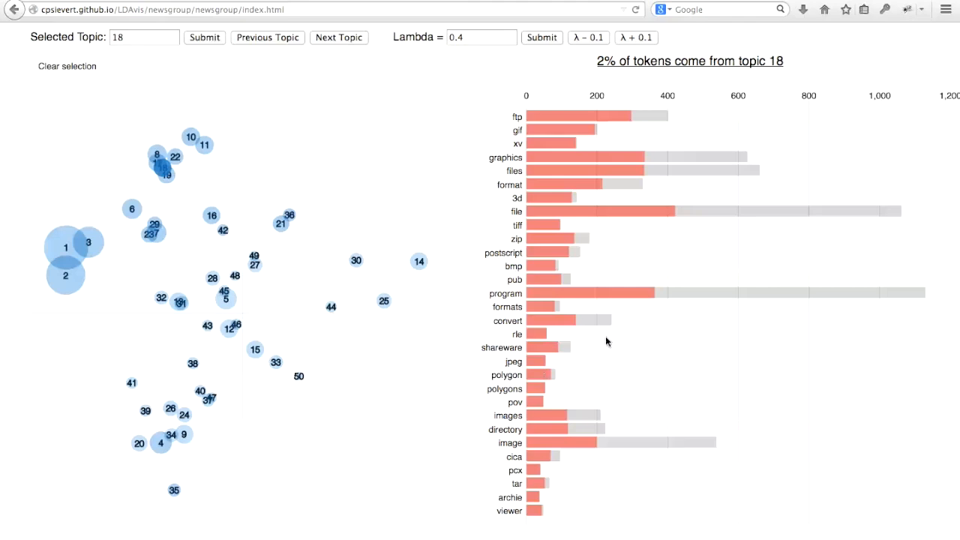
mouse_move(663, 169)
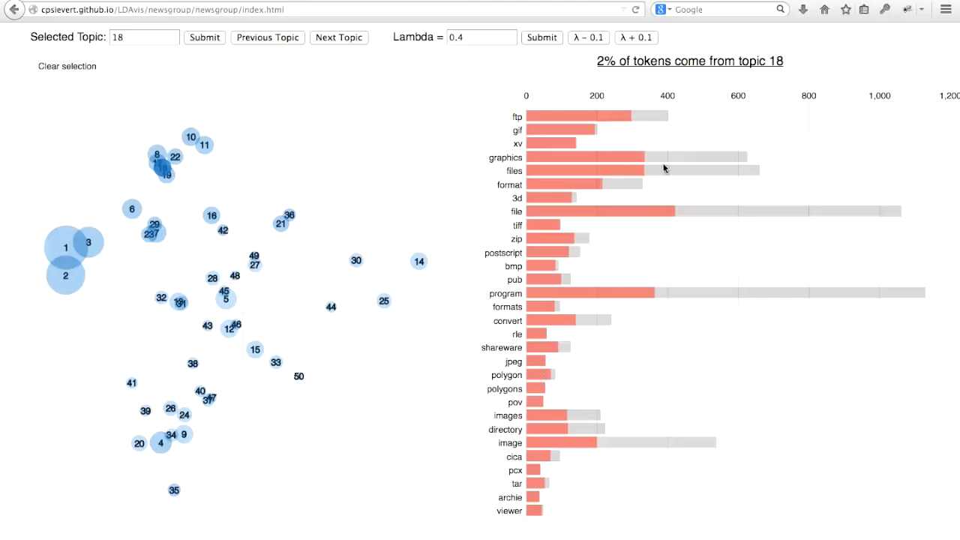
mouse_move(649, 163)
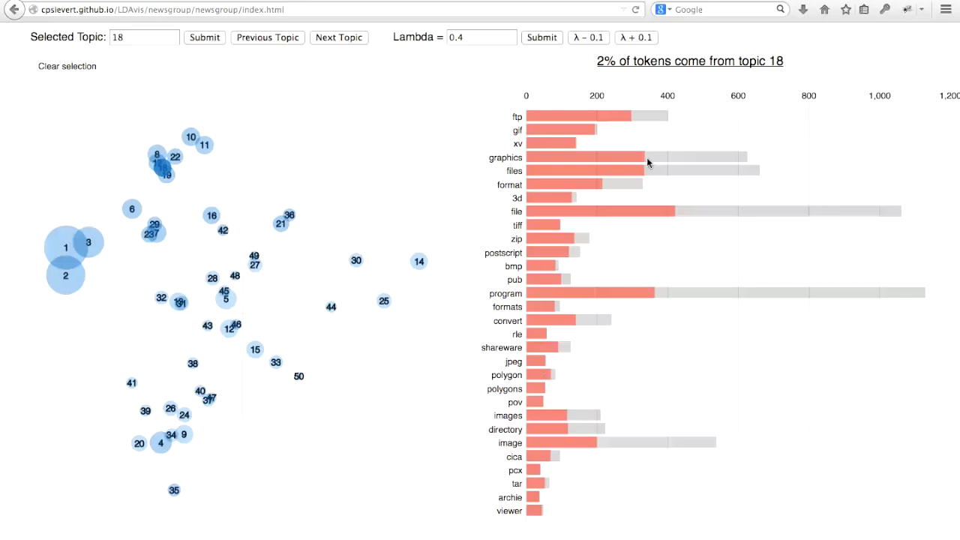
mouse_move(505, 158)
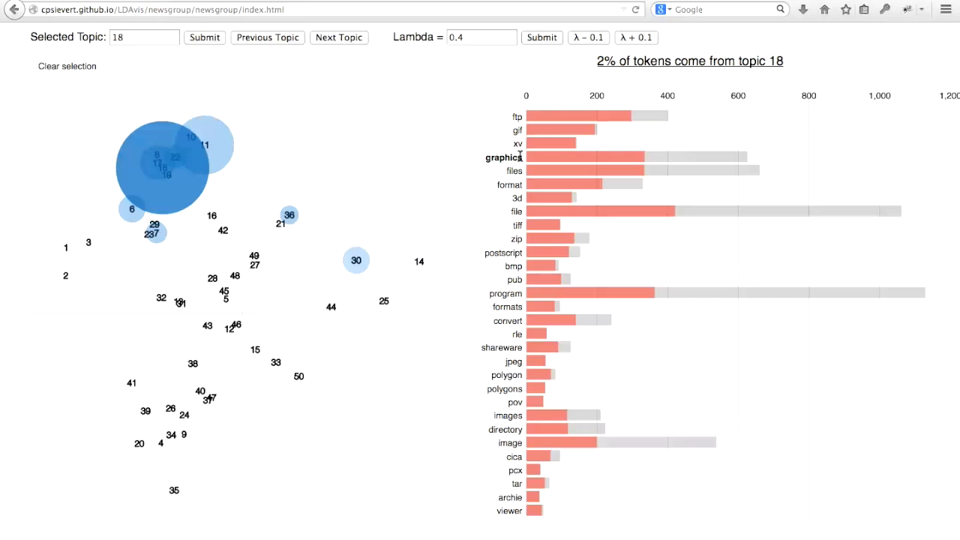
mouse_move(517, 157)
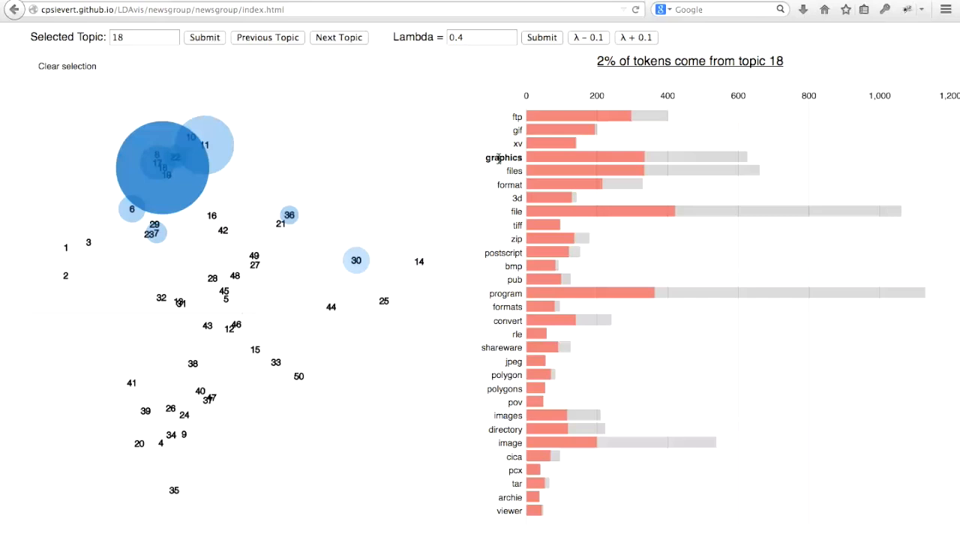
Step: Preview topic 11's hardware terms like card and mhz while topic 18 stays selected
click(204, 144)
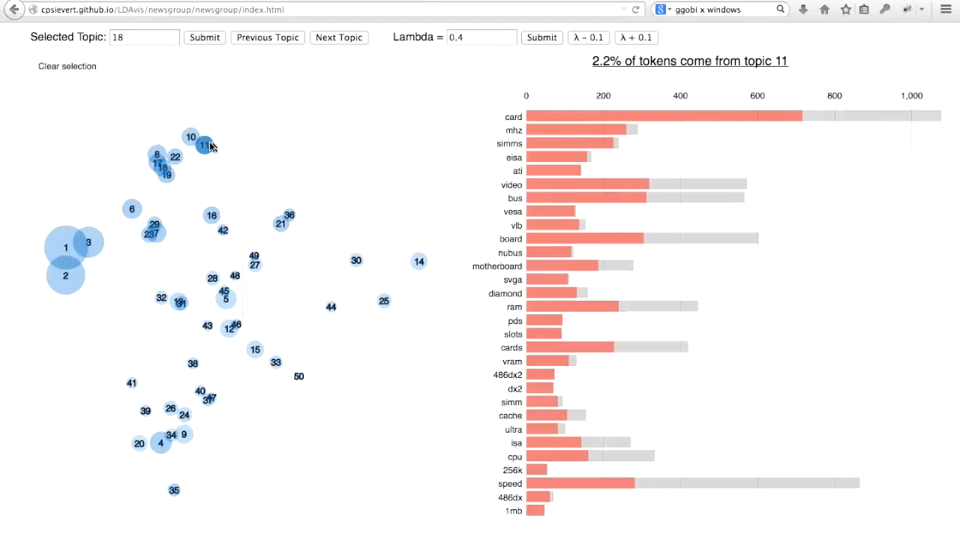
mouse_move(213, 144)
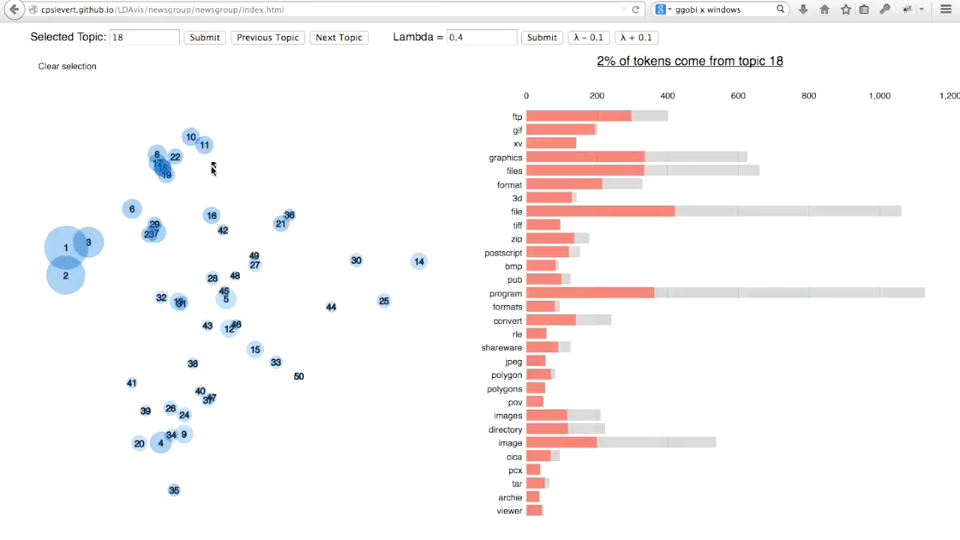
mouse_move(409, 152)
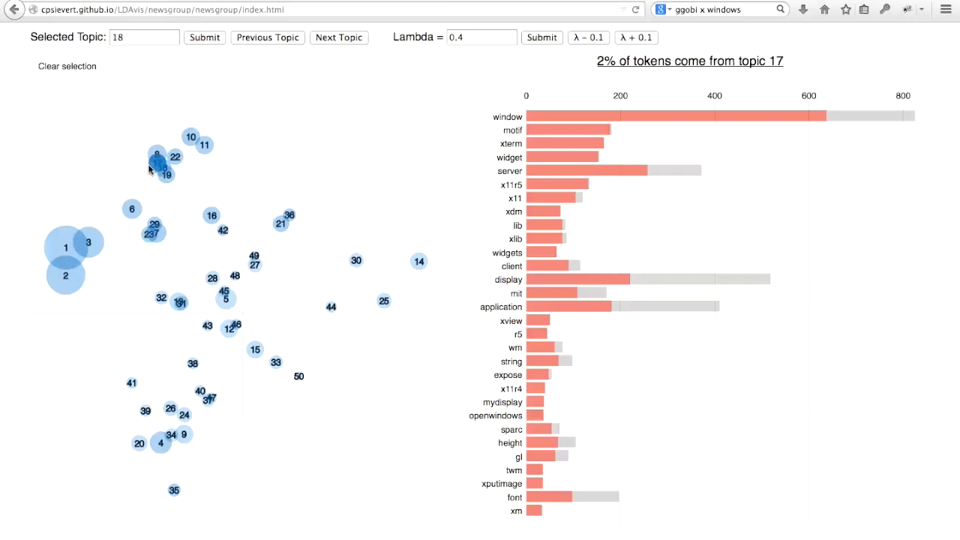
click(158, 160)
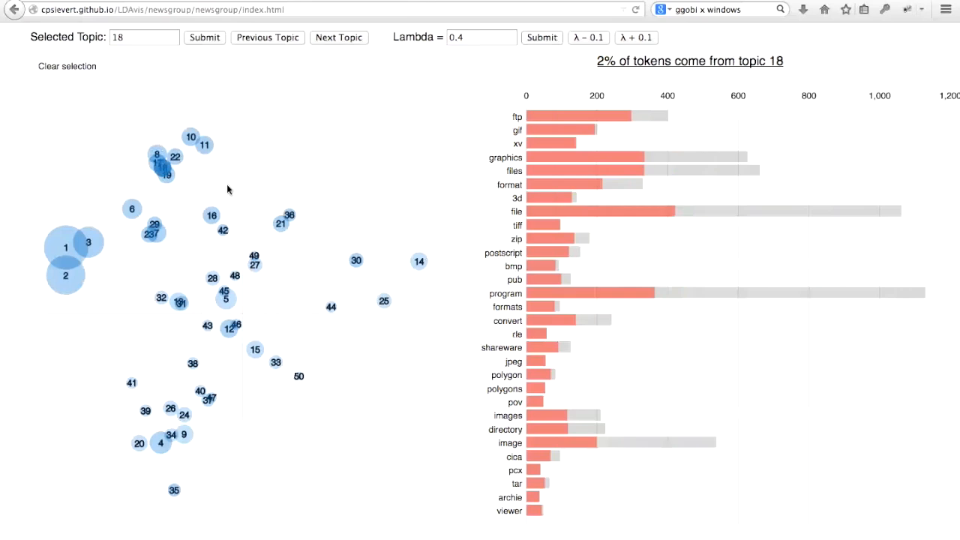
mouse_move(488, 157)
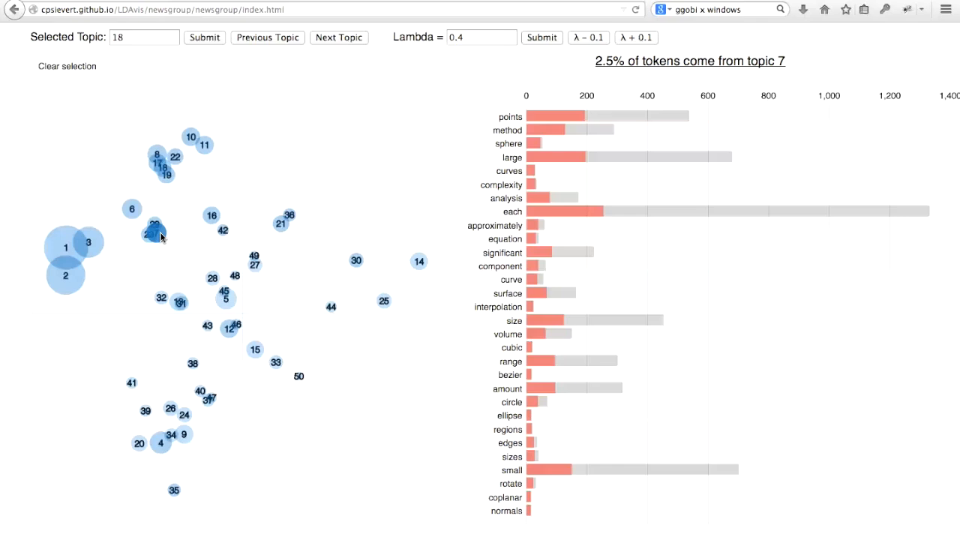
Step: Preview topic 7's geometry terms: points, sphere, curves and surface
click(154, 232)
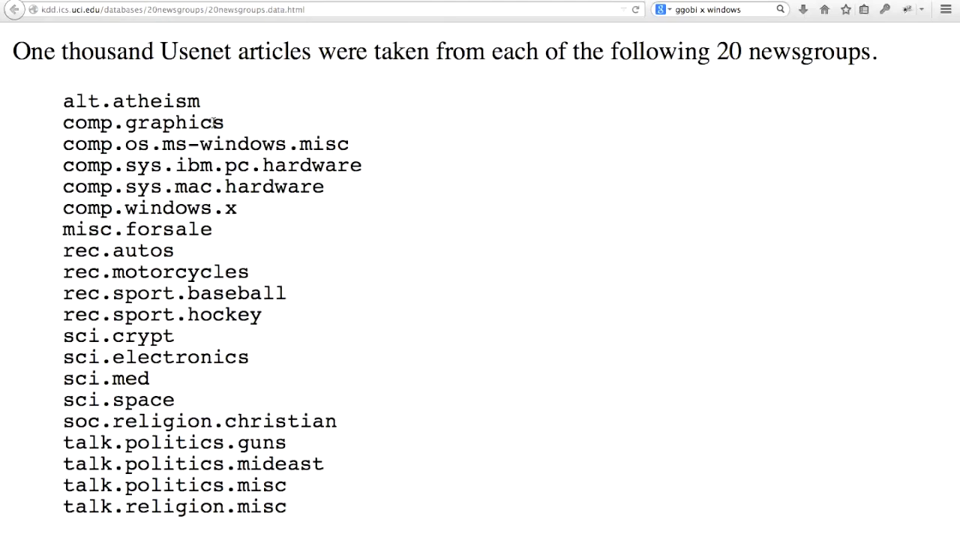
Step: Read the 20 Newsgroups list, including comp.graphics, then return to topic 18 in LDAvis
double_click(143, 122)
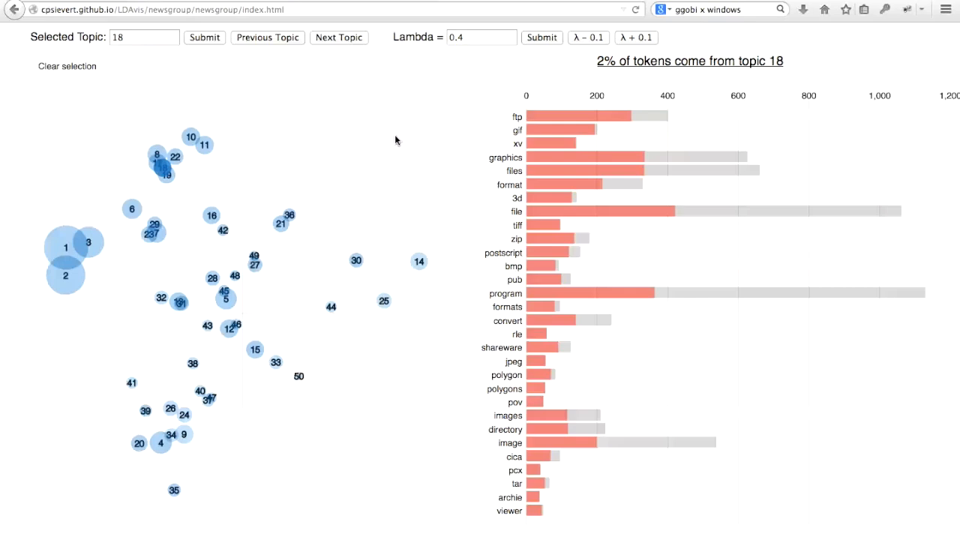
mouse_move(330, 160)
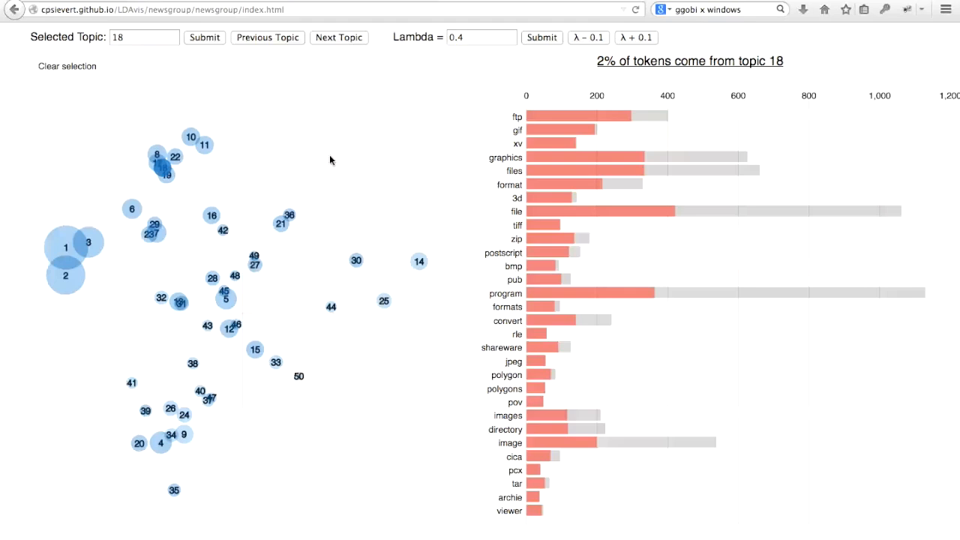
Step: Preview topic 16's car terms, then topic 42's encryption terms like key and bits
click(211, 216)
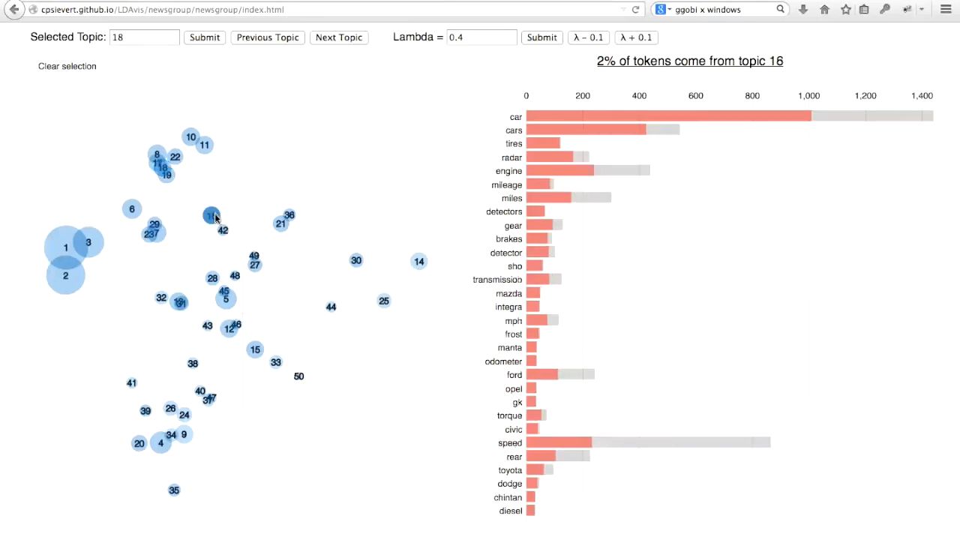
click(222, 230)
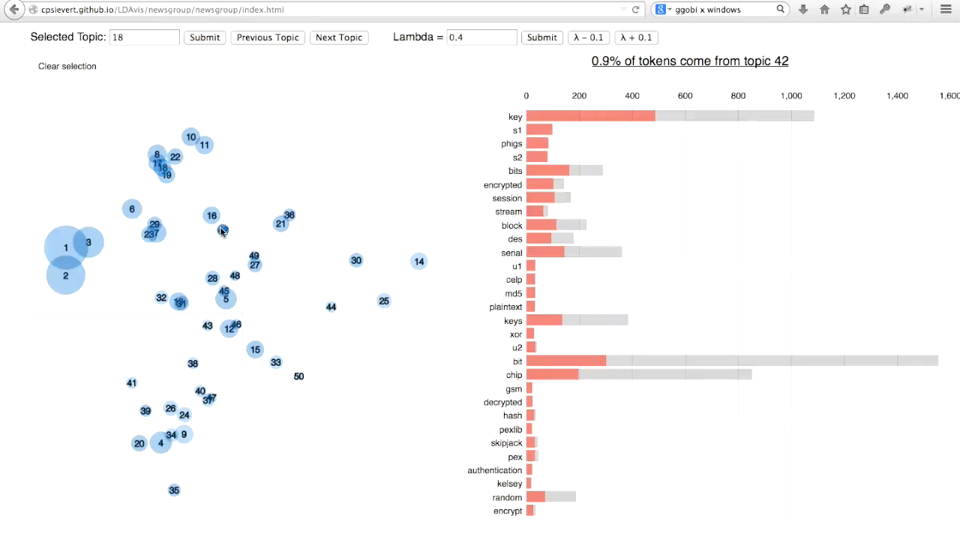